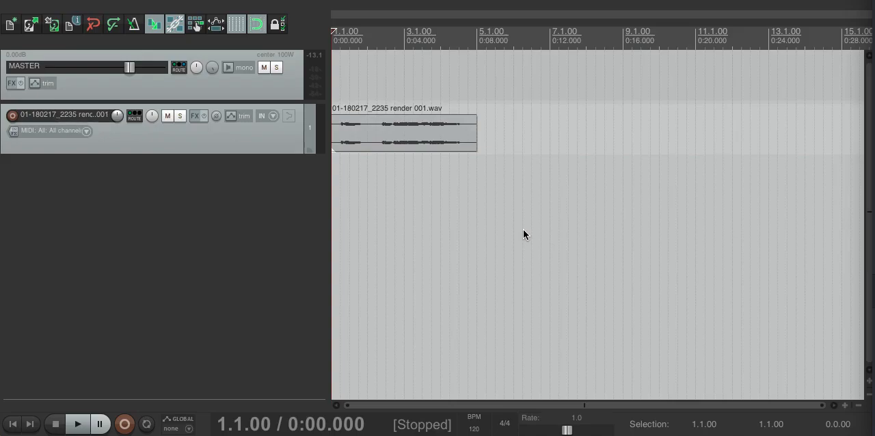
Add JS: Spring-Box Delay-Reverb to the vocal track and audition its default sound
click(77, 424)
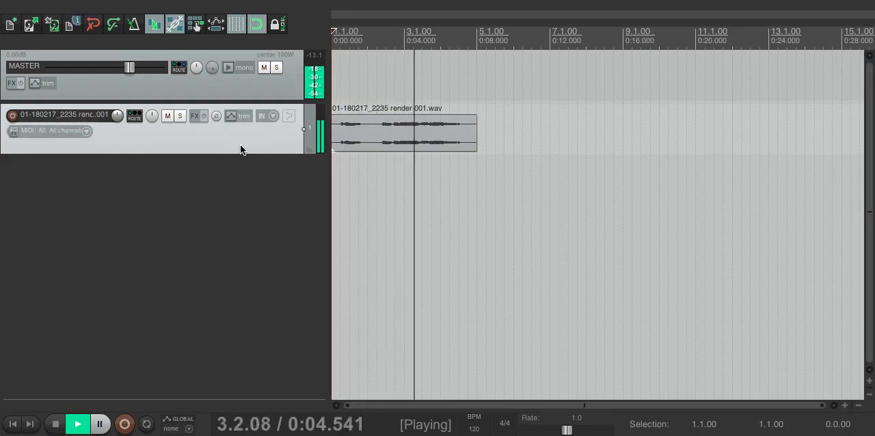
mouse_move(195, 115)
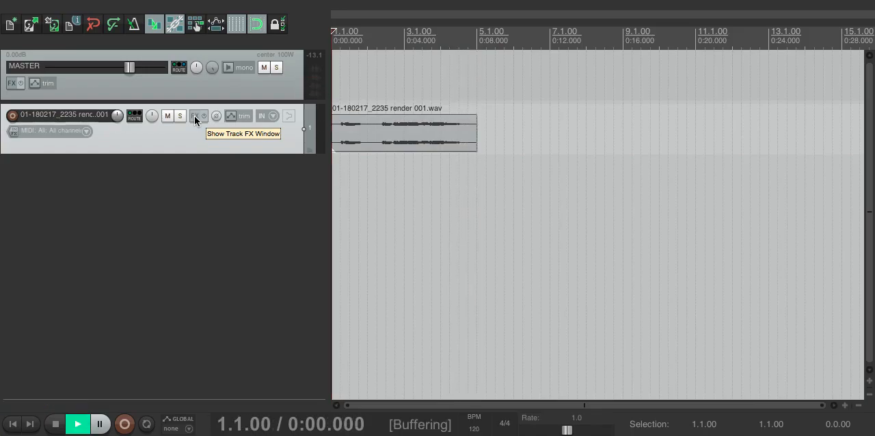
click(195, 115)
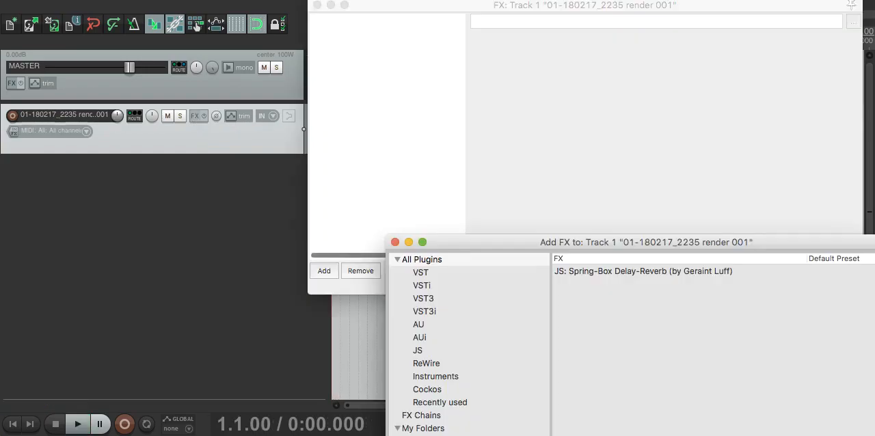
double_click(643, 271)
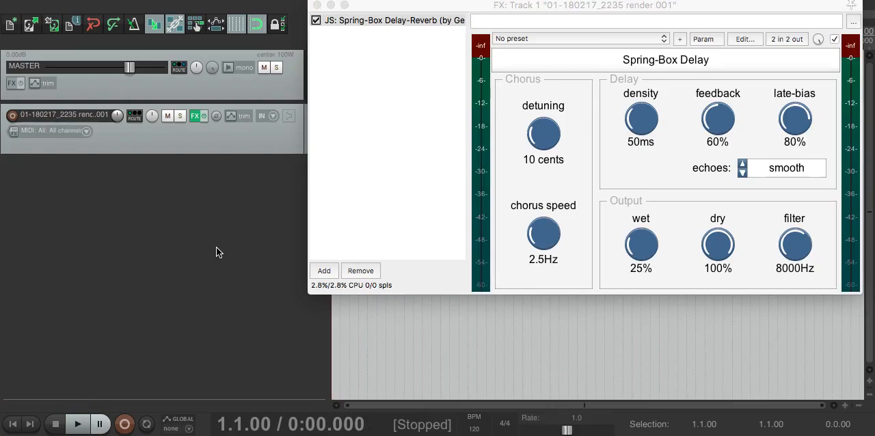
click(77, 424)
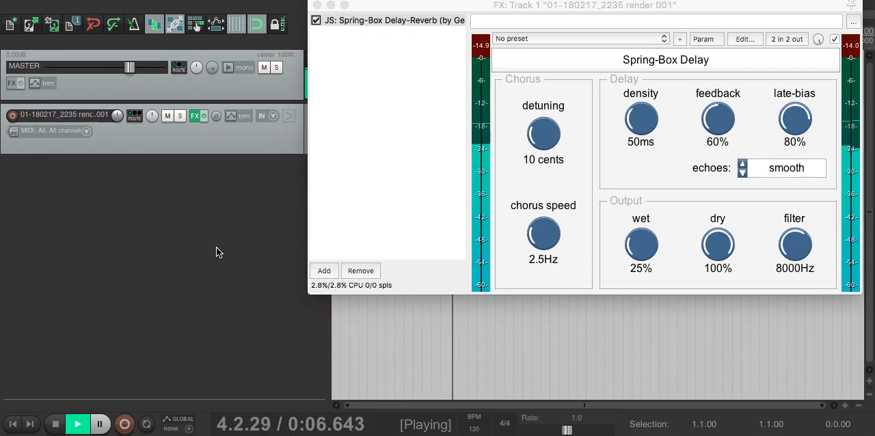
click(54, 424)
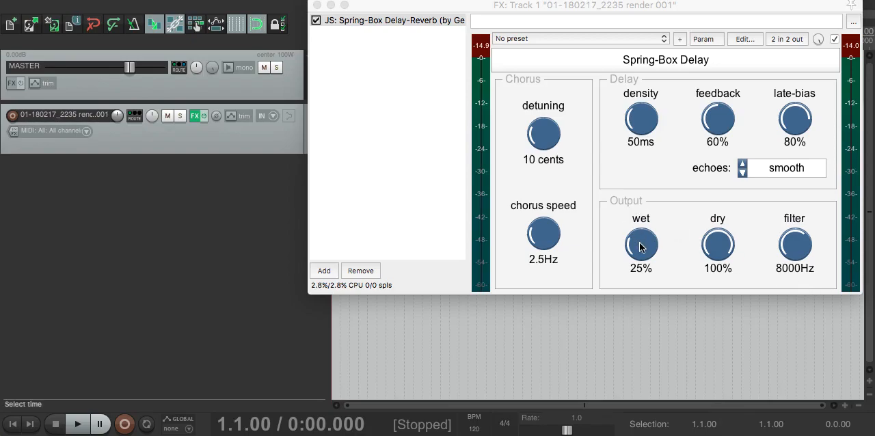
Raise the Spring-Box wet mix toward 29% while playback runs
drag(642, 246, 641, 235)
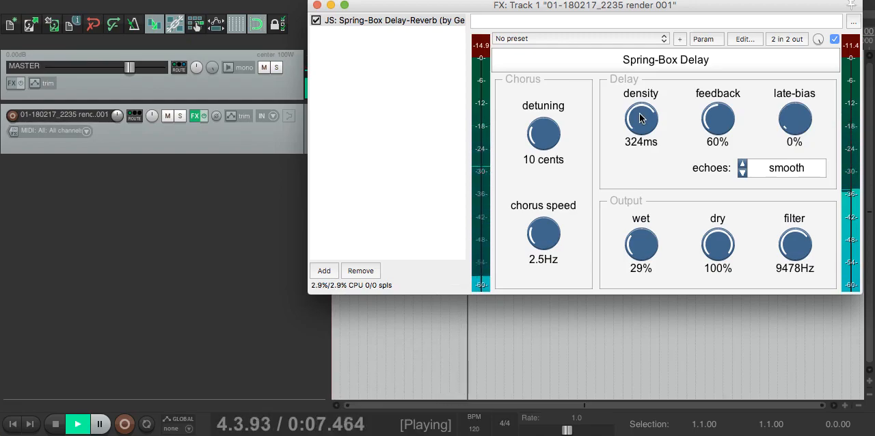
Stop playback before adjusting the late-bias
click(55, 424)
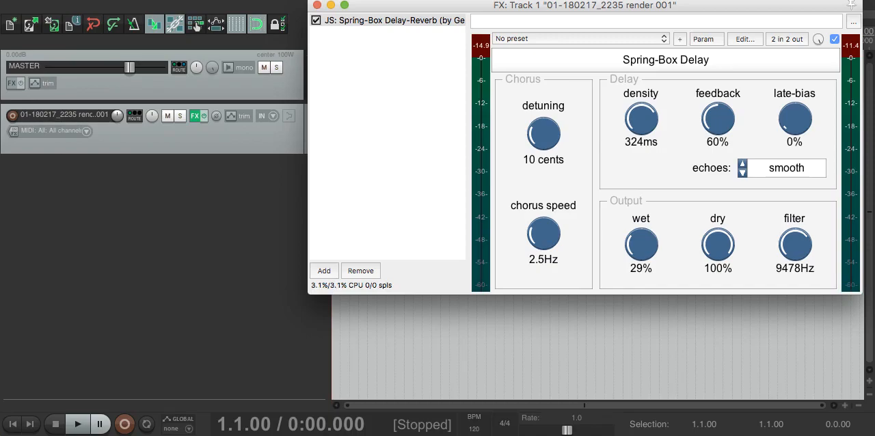
mouse_move(796, 121)
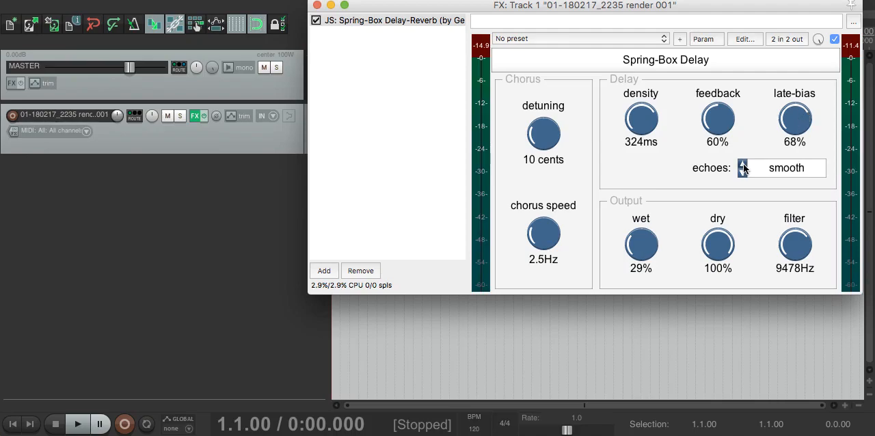
Set the echoes mode to clustered and play the track to hear it
click(744, 167)
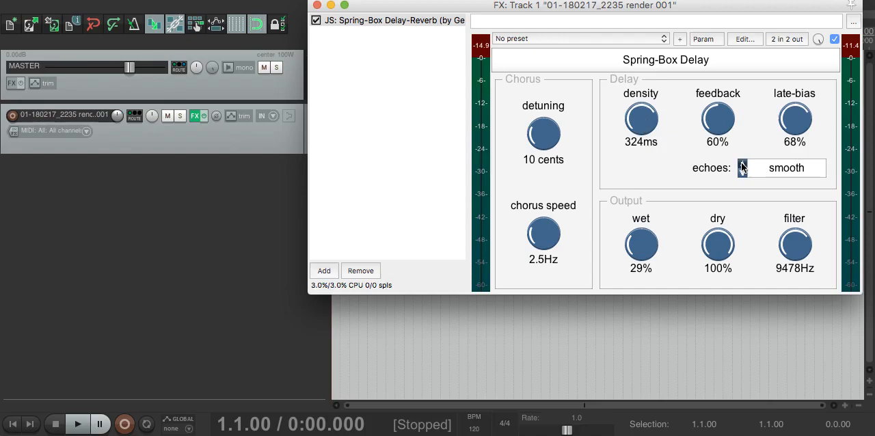
click(782, 167)
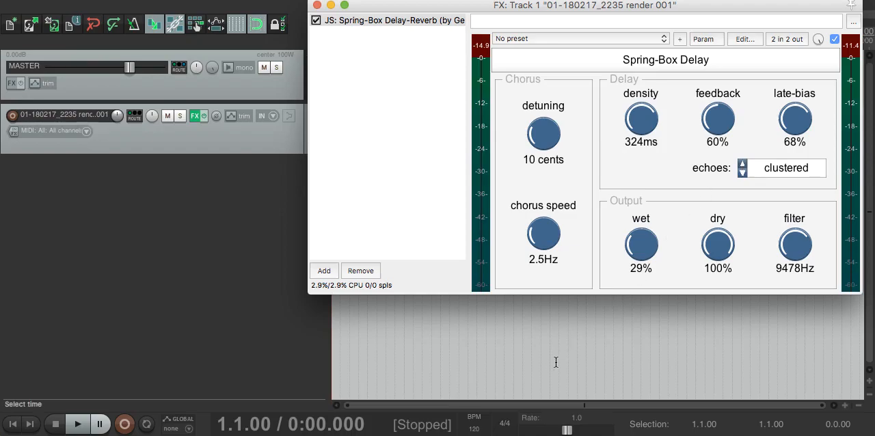
click(76, 424)
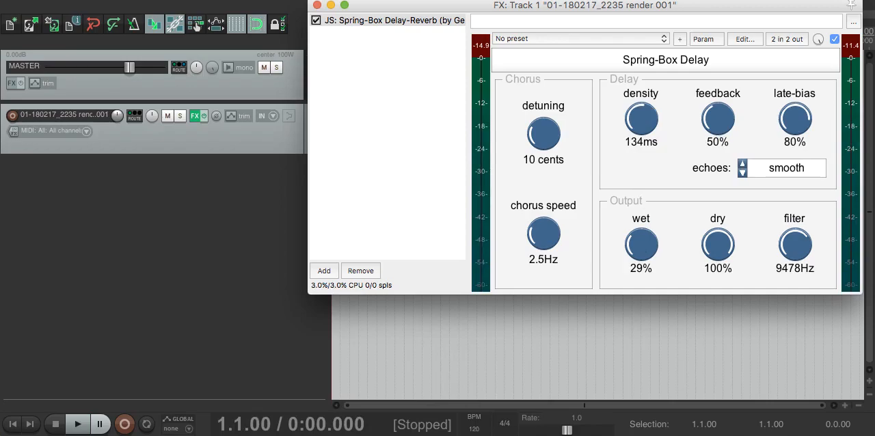
mouse_move(598, 167)
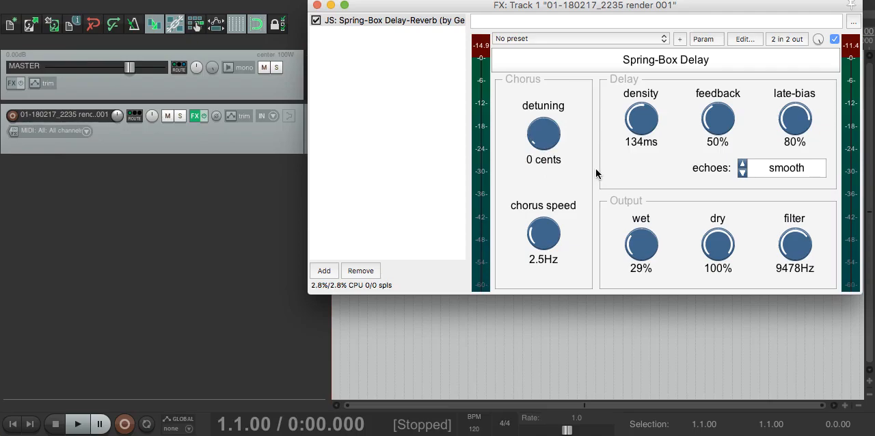
Raise the chorus detuning from 0 to 100 cents and play the result
click(76, 424)
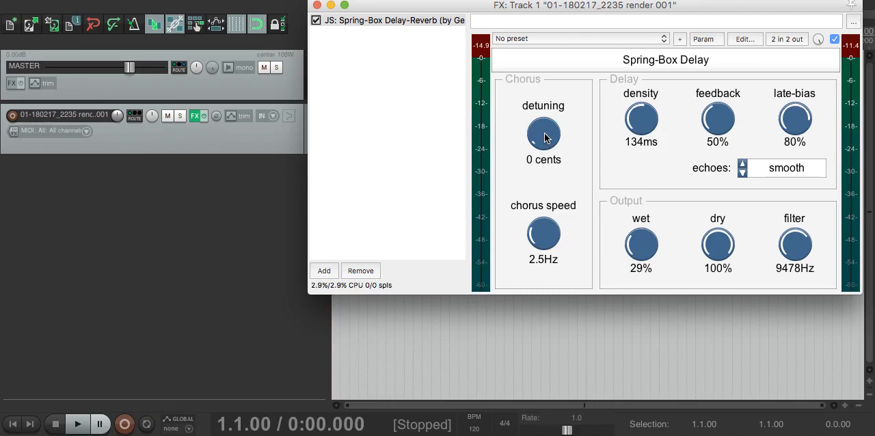
drag(544, 134, 544, 109)
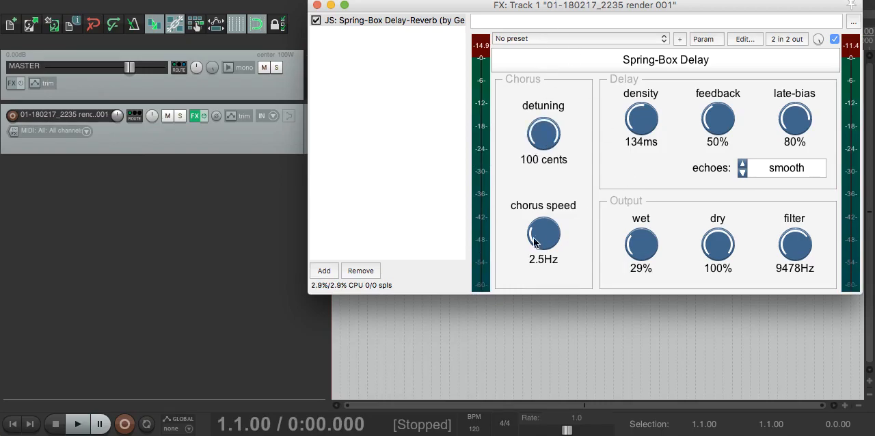
mouse_move(580, 232)
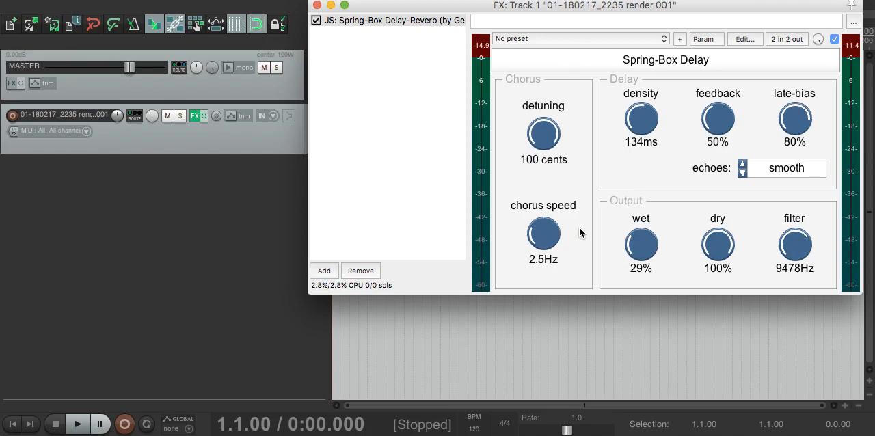
click(77, 424)
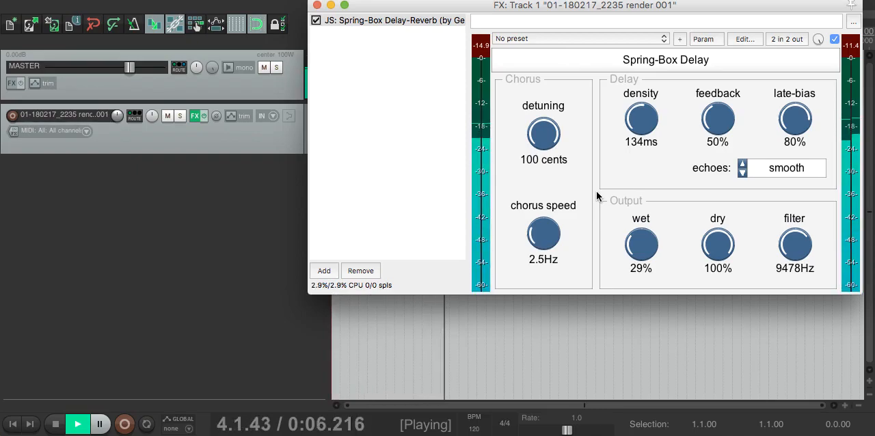
Stop playback, drop the feedback to 0% and play the track again
click(55, 424)
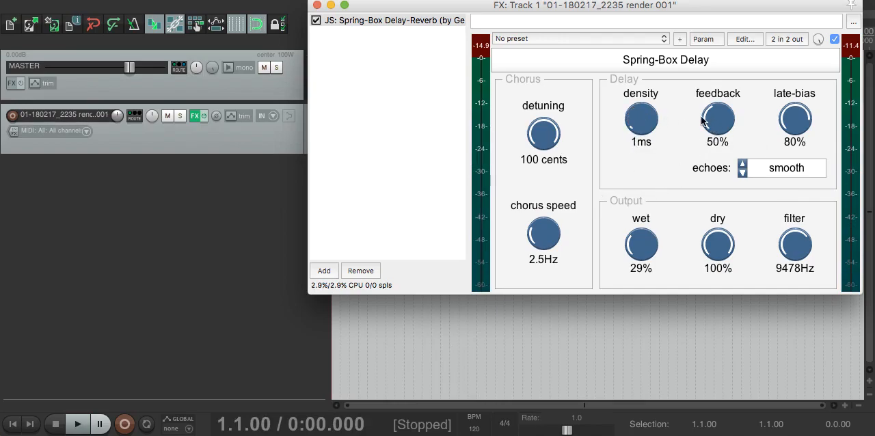
drag(718, 121, 718, 157)
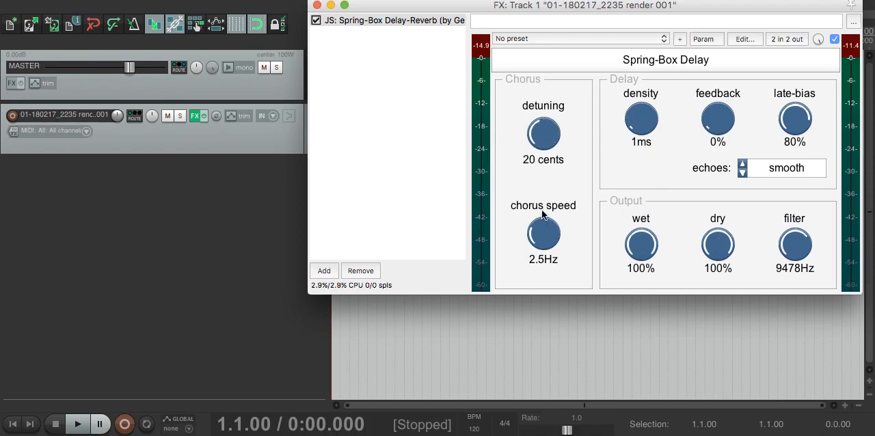
click(76, 424)
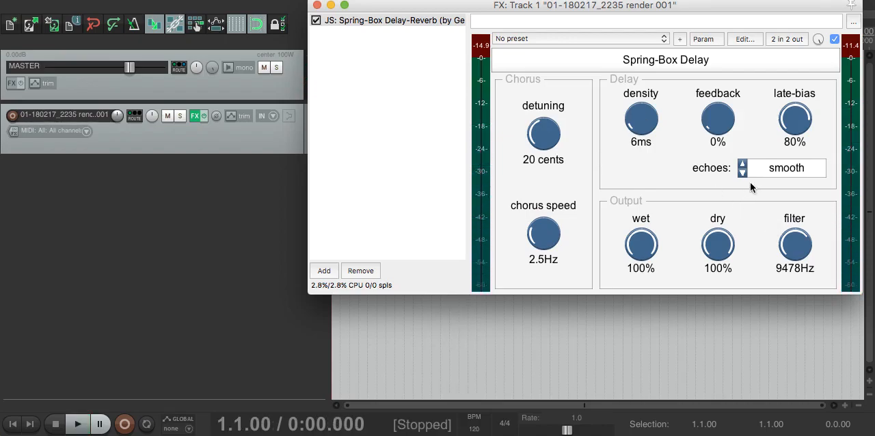
Switch echoes to clustered, raise density to 100 ms and play it back
click(741, 164)
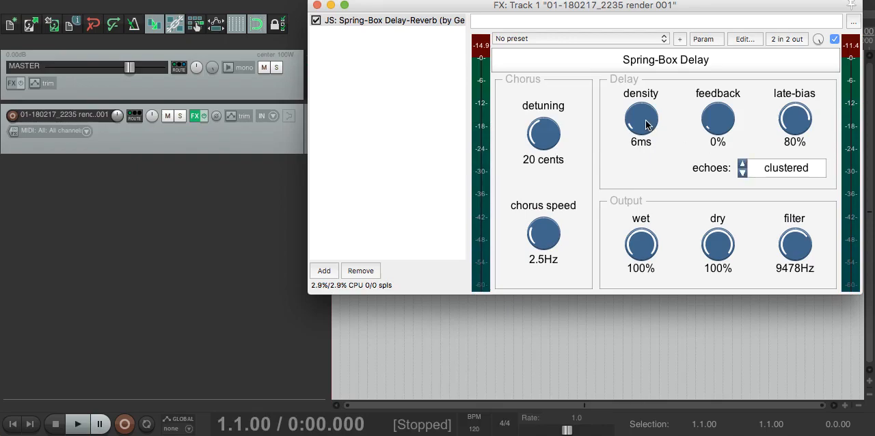
drag(640, 123, 646, 107)
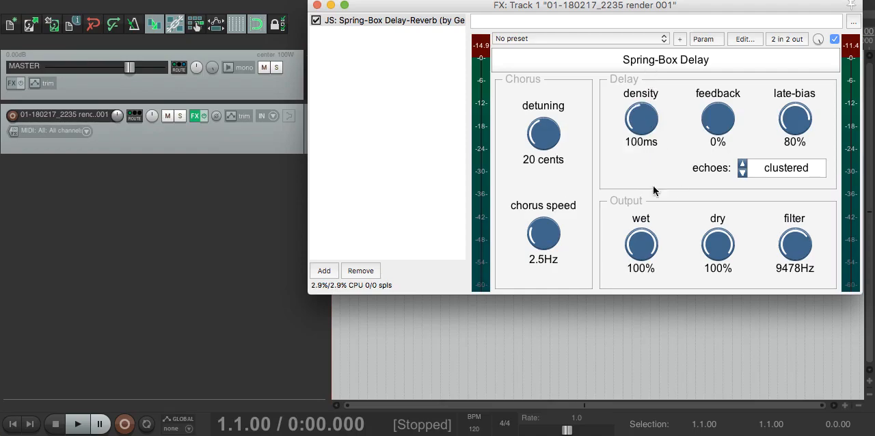
click(76, 424)
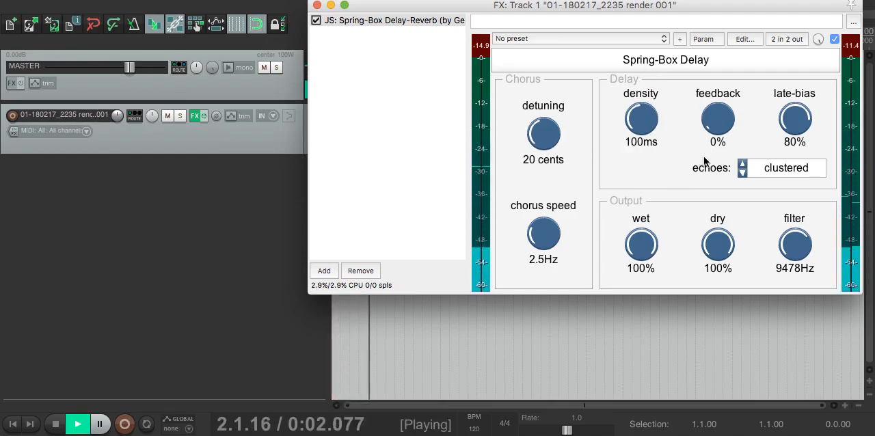
mouse_move(598, 139)
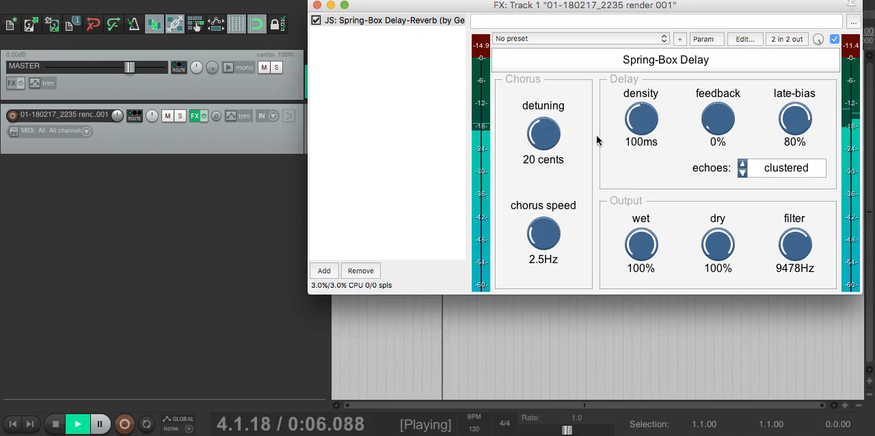
Stop playback around setting the smooth 283 ms, 80% feedback, 95% late-bias texture
click(54, 424)
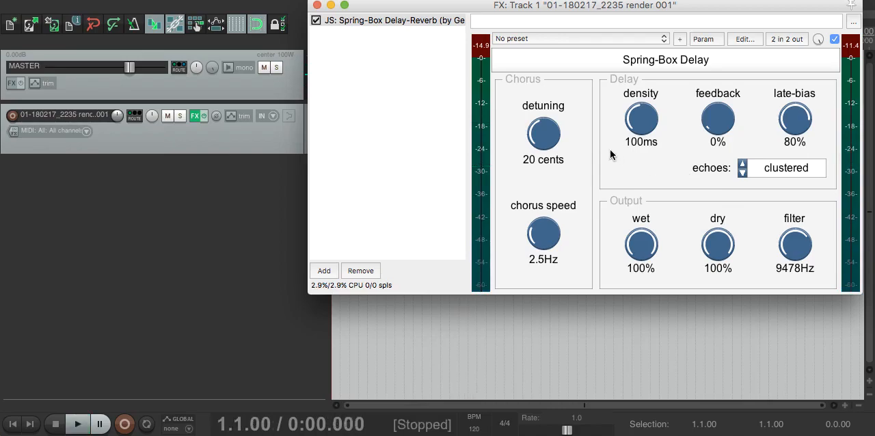
mouse_move(650, 134)
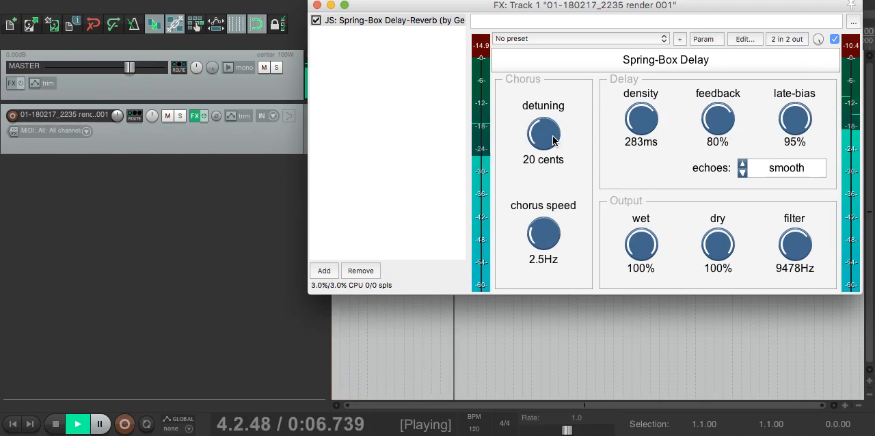
click(55, 424)
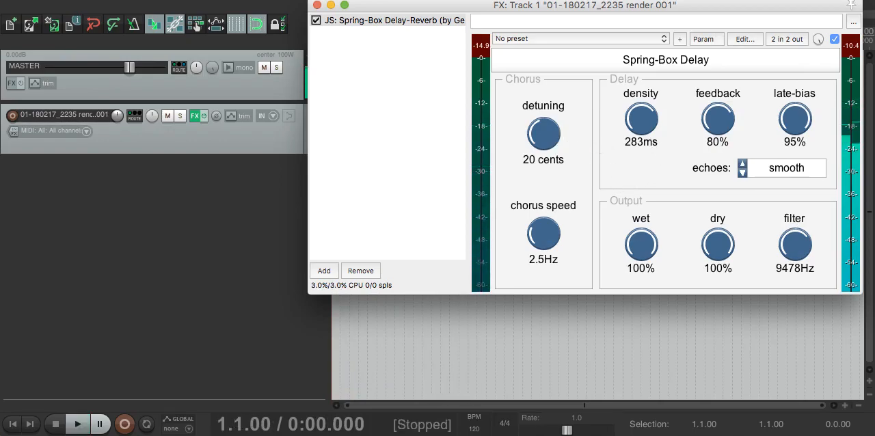